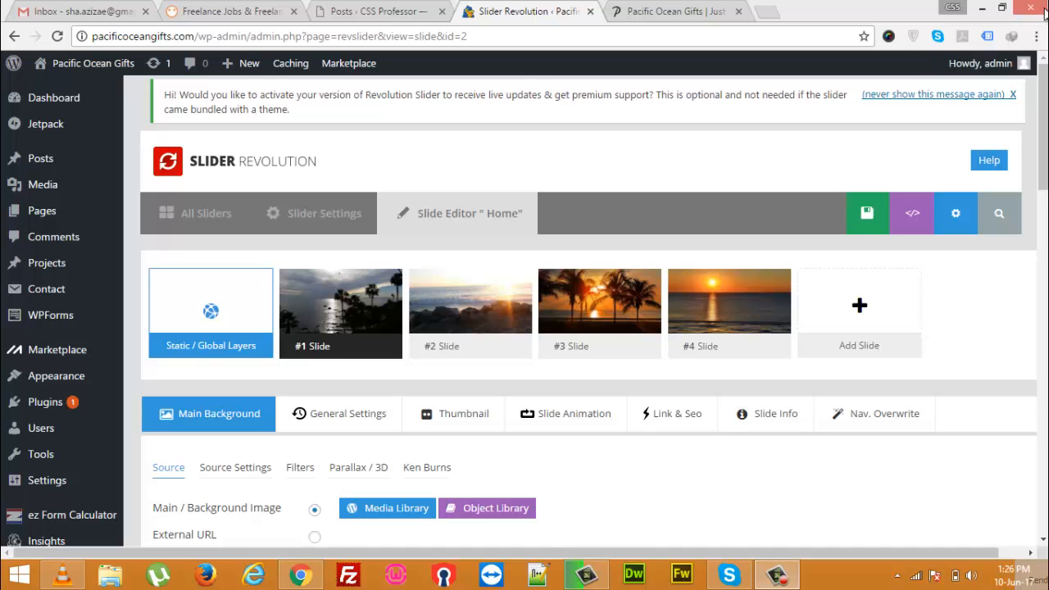
{"action": "mouse_move", "coordinate": [916, 179]}
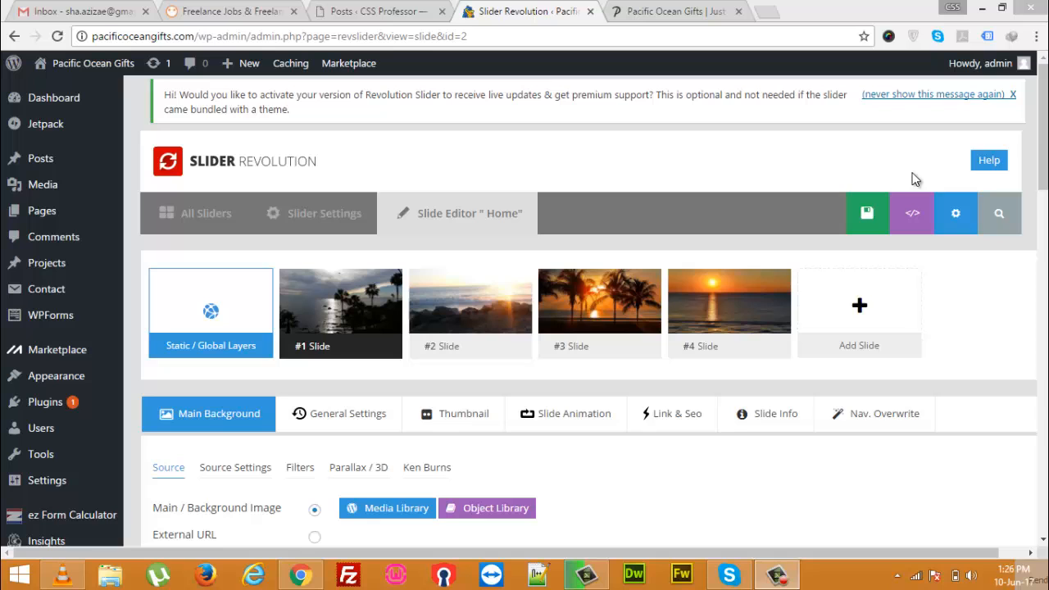
Step: Open the Home slider for editing
{"action": "scroll", "scroll_direction": "down", "scroll_amount": 3}
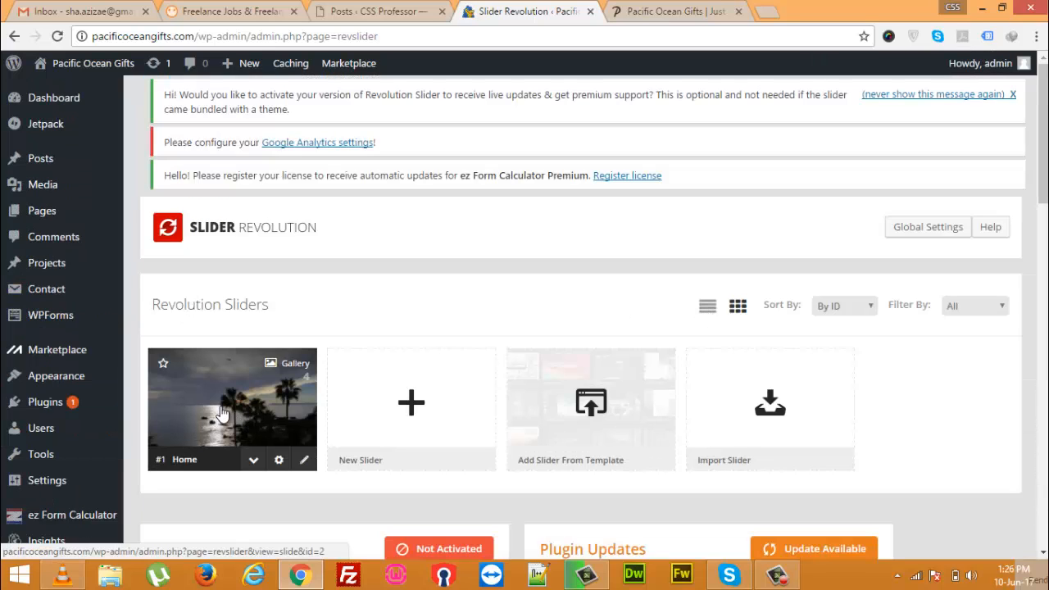
{"action": "left_click", "coordinate": [232, 397]}
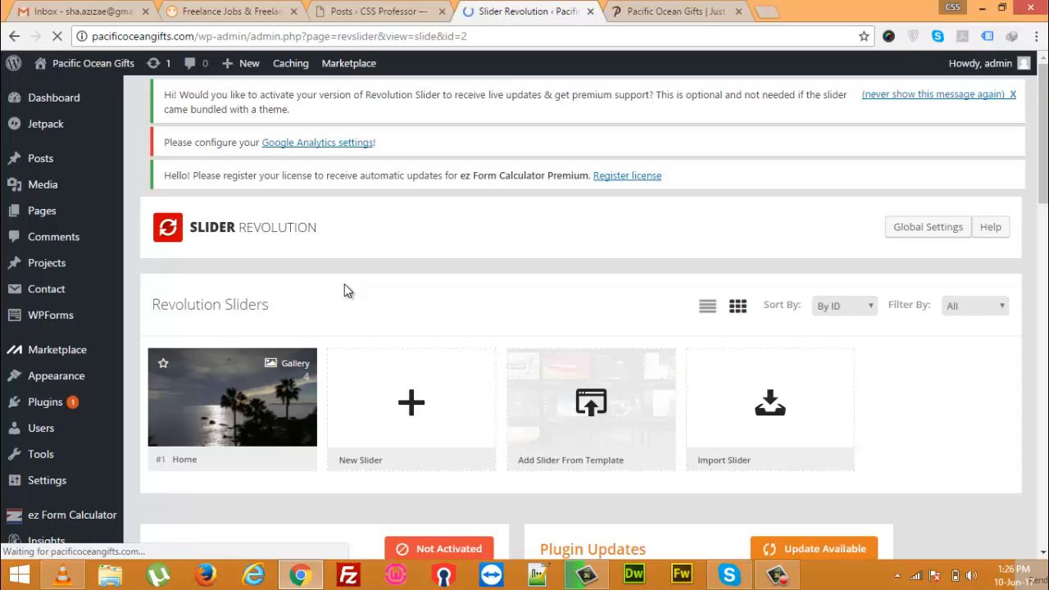
{"action": "left_click", "coordinate": [231, 397]}
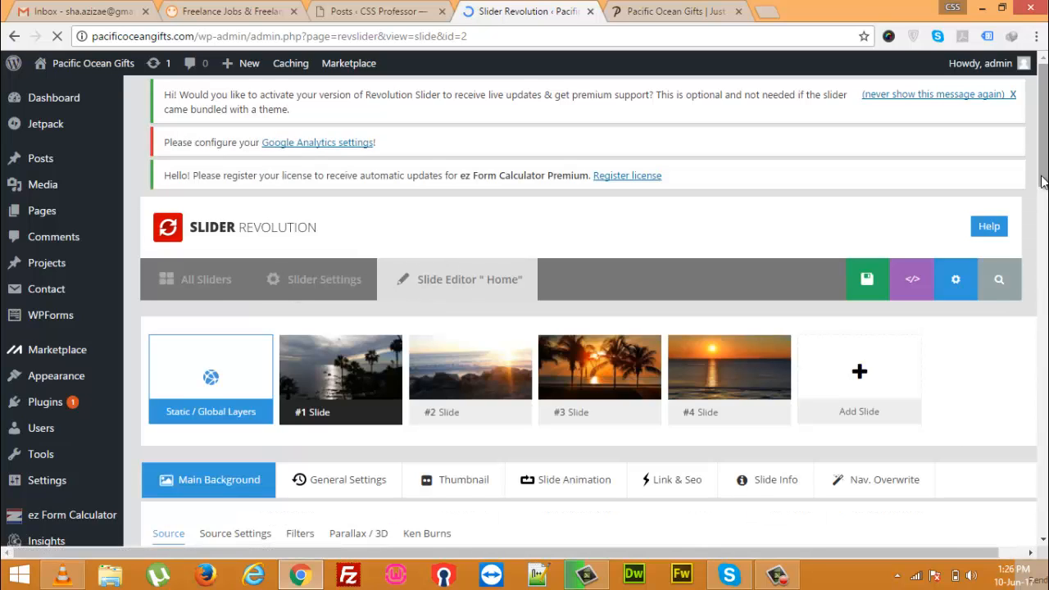
Step: Stay on the page to keep unsaved changes and save the first slide
{"action": "scroll", "scroll_direction": "down", "scroll_amount": 3}
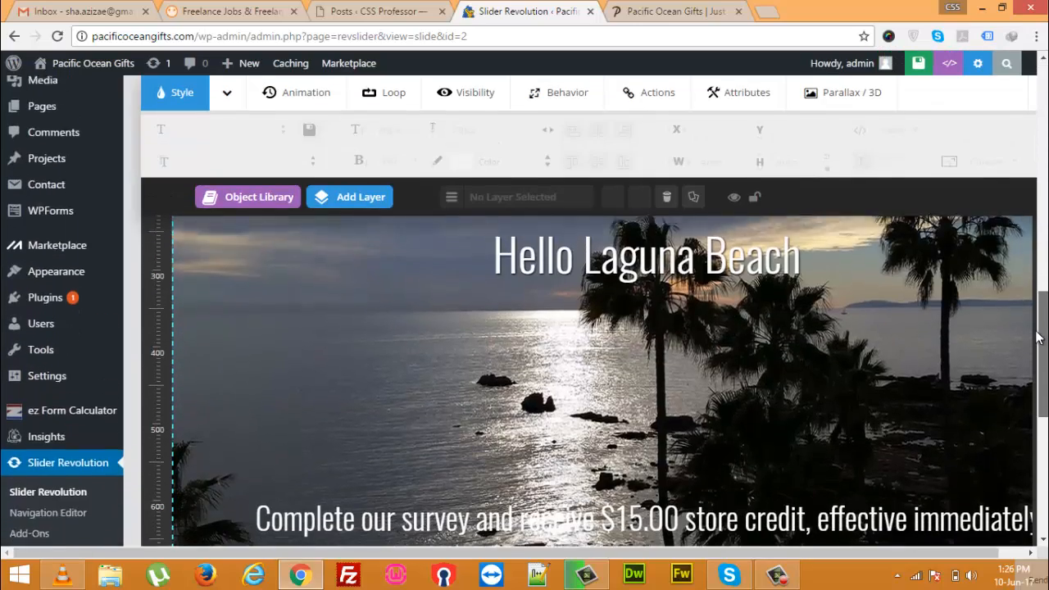
{"action": "scroll", "scroll_direction": "down", "scroll_amount": 3}
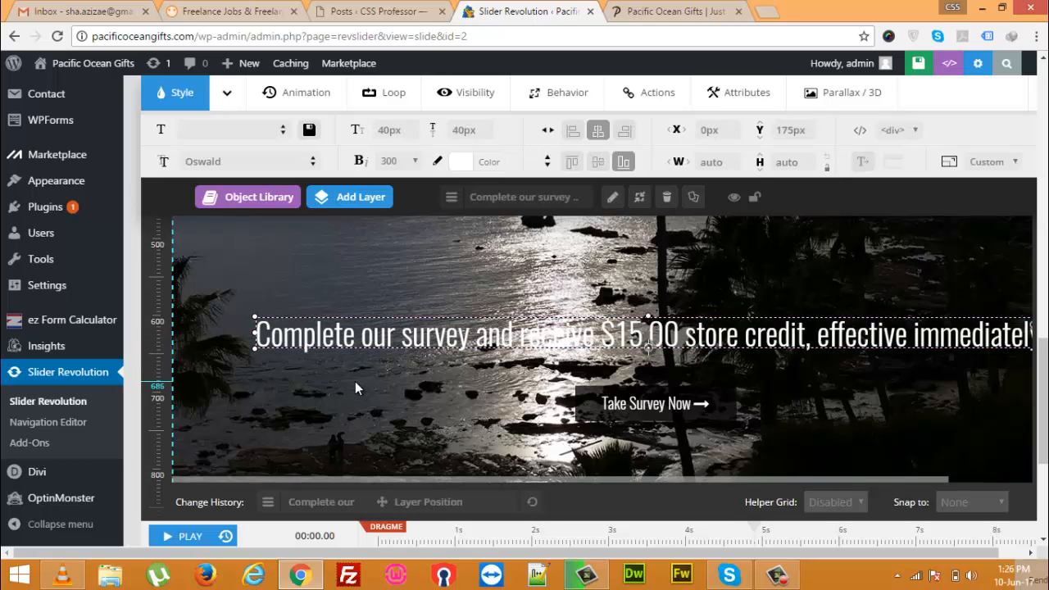
{"action": "mouse_move", "coordinate": [822, 422]}
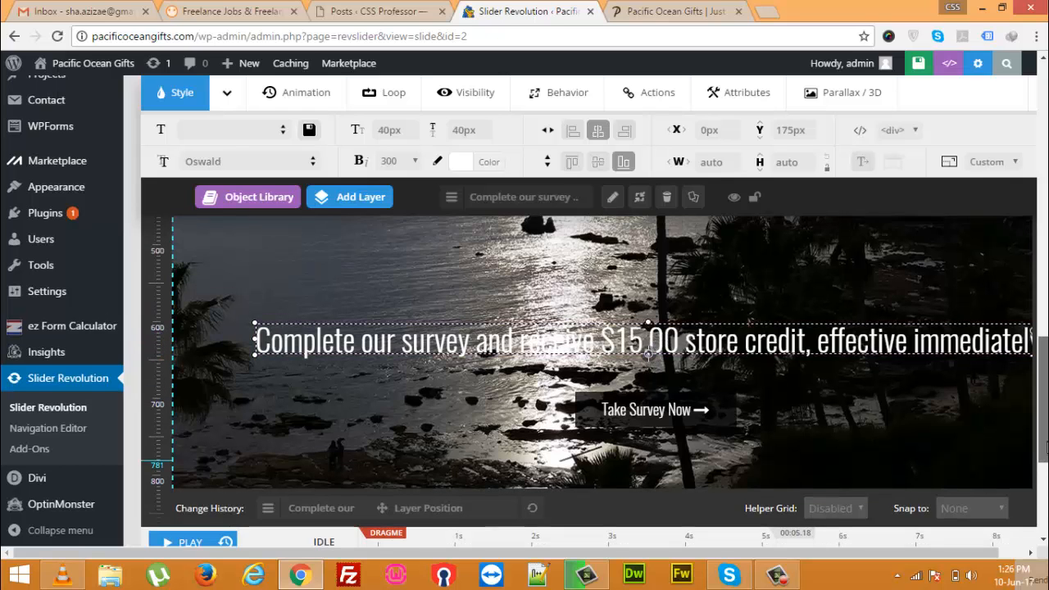
{"action": "scroll", "scroll_direction": "up", "scroll_amount": 3}
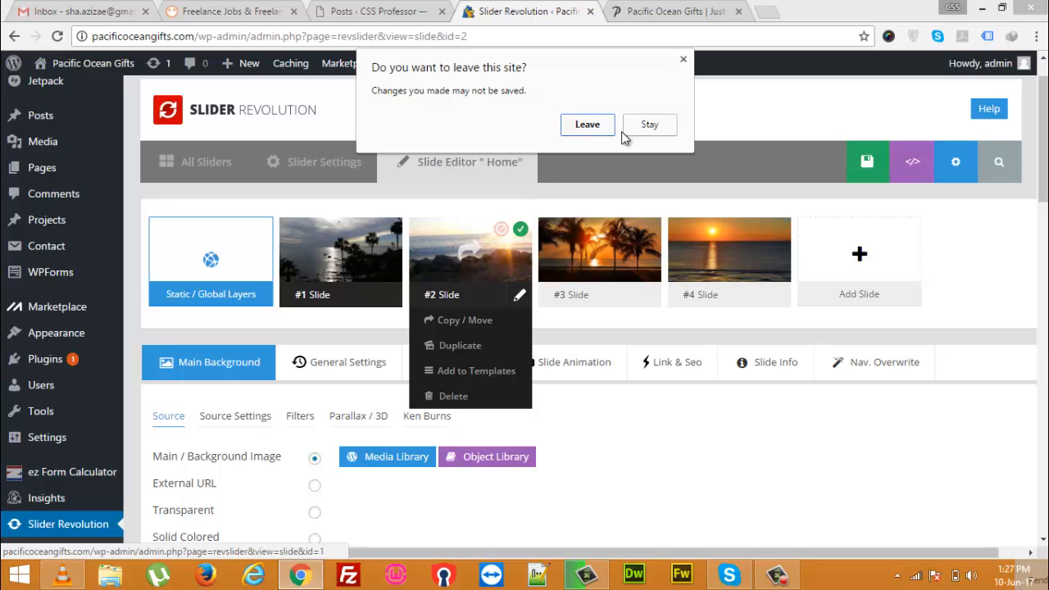
{"action": "left_click", "coordinate": [649, 123]}
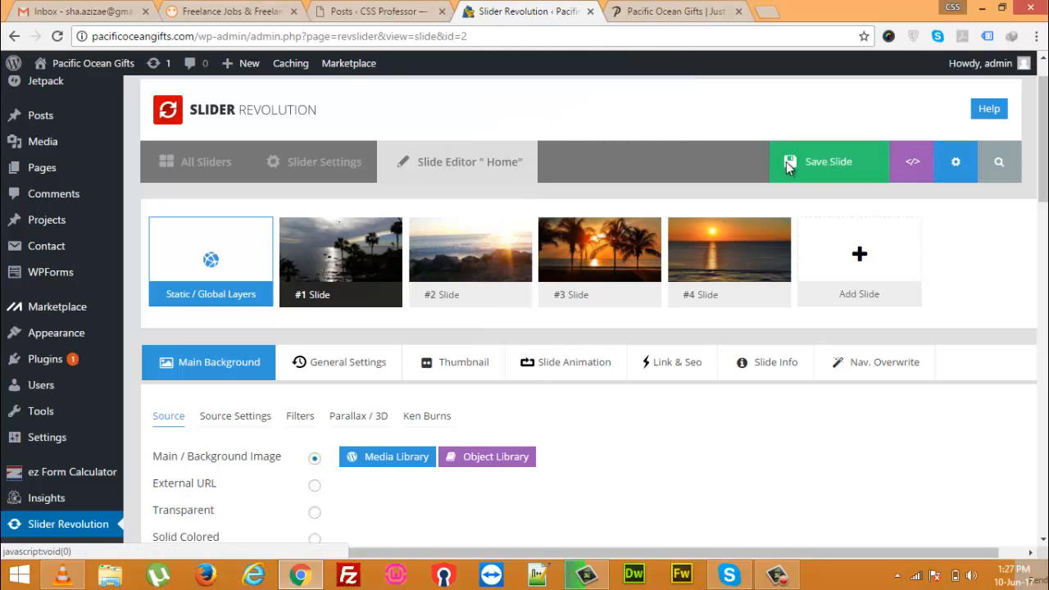
{"action": "left_click", "coordinate": [827, 161]}
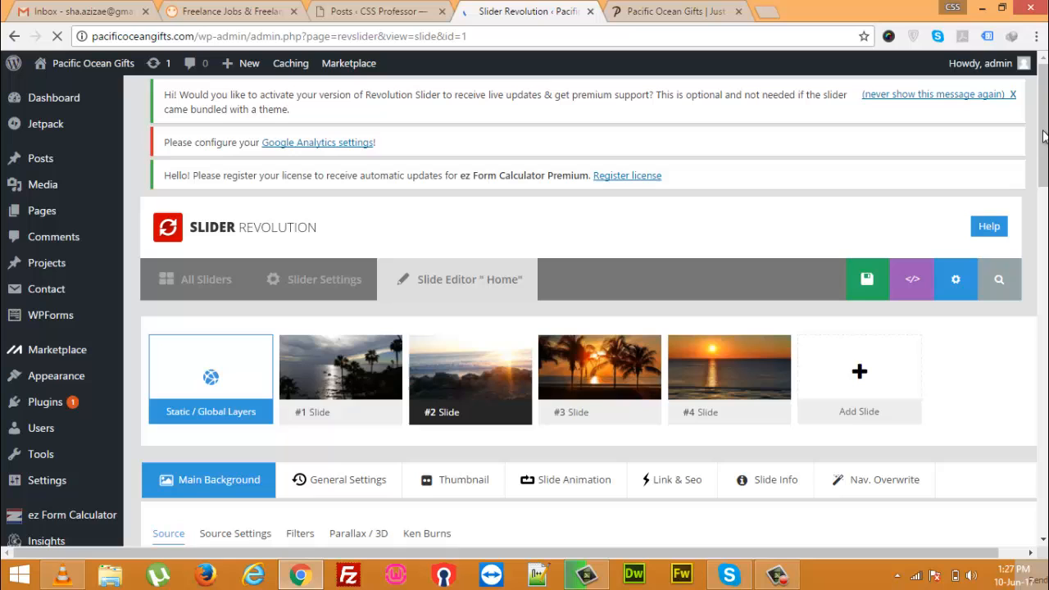
Step: Bring up the Add Layer menu on slide 2's beach-background canvas
{"action": "scroll", "scroll_direction": "down", "scroll_amount": 3}
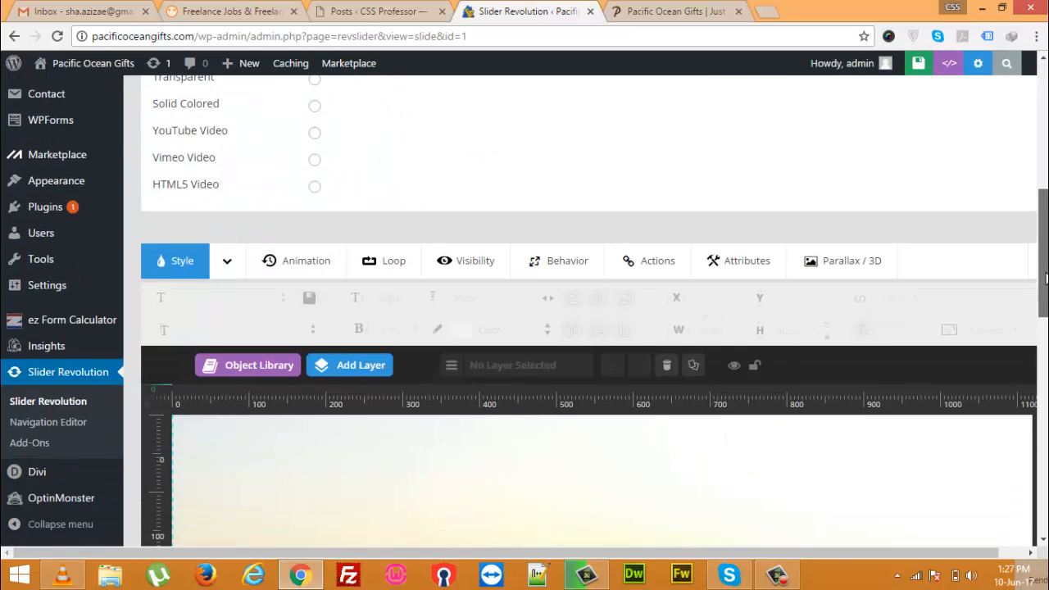
{"action": "scroll", "scroll_direction": "down", "scroll_amount": 3}
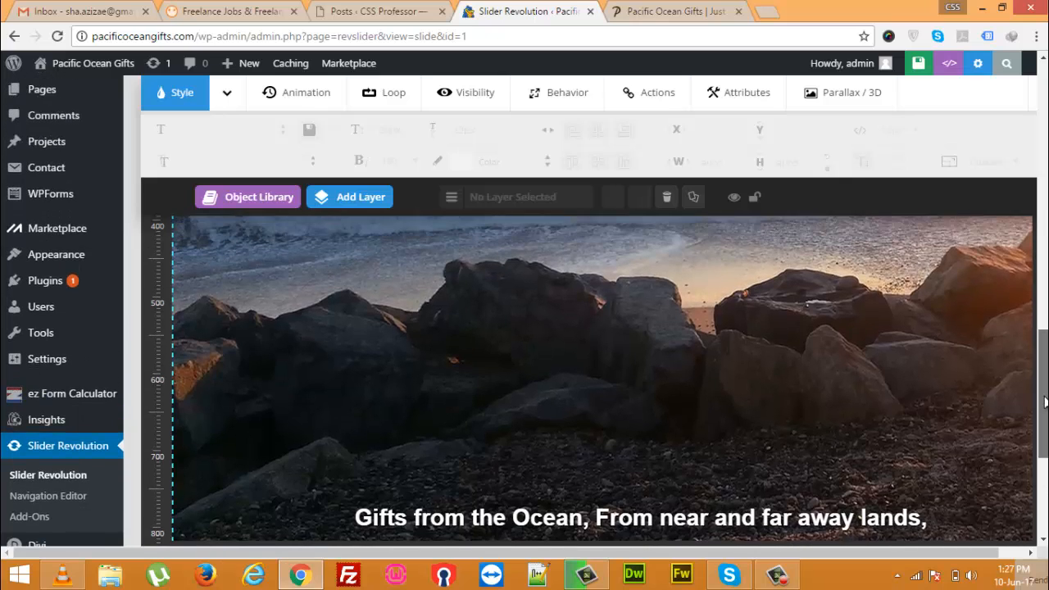
{"action": "scroll", "scroll_direction": "up", "scroll_amount": 3}
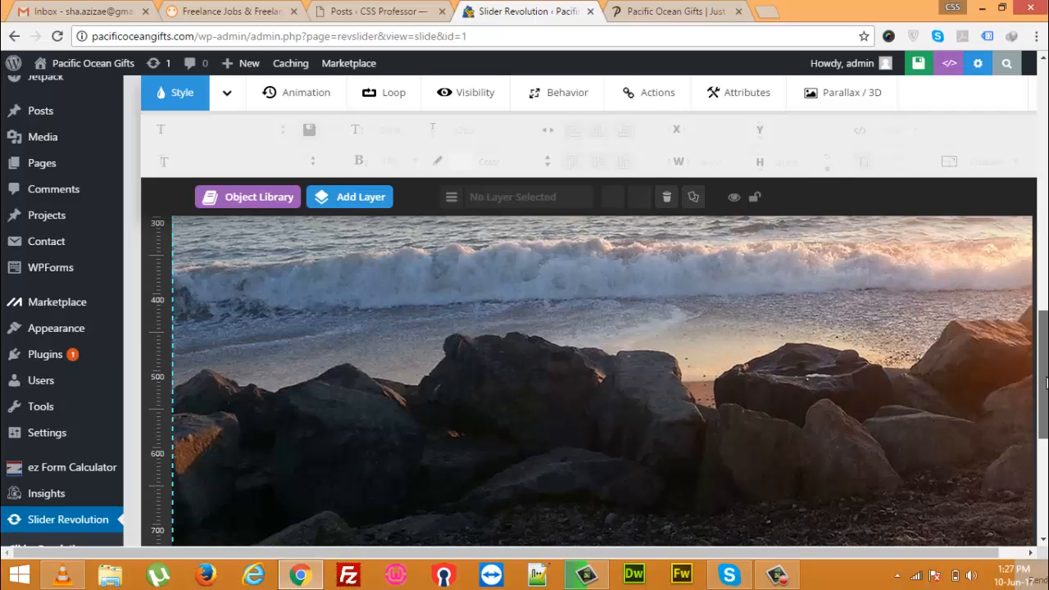
{"action": "mouse_move", "coordinate": [629, 369]}
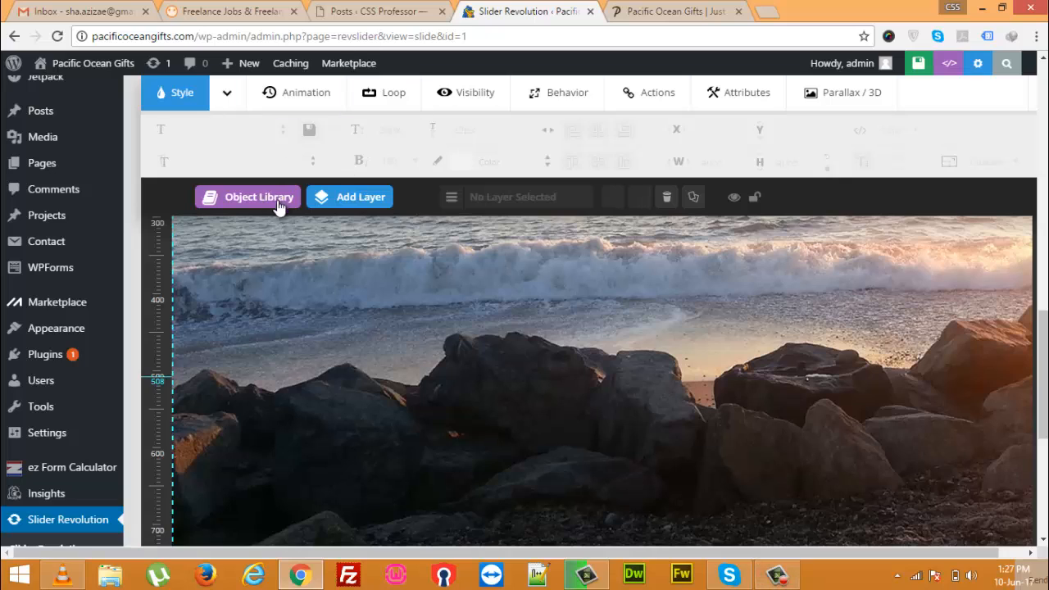
{"action": "left_click", "coordinate": [360, 197]}
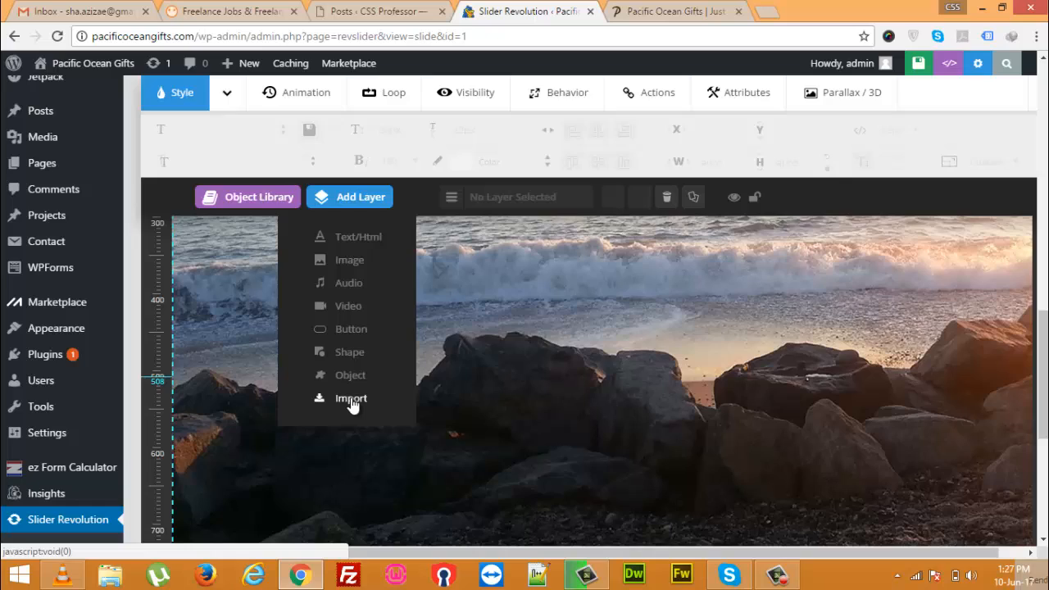
Step: In Import Layer, pick the Home slider, browse Slide and Layer Type, then clear Slider
{"action": "left_click", "coordinate": [350, 398]}
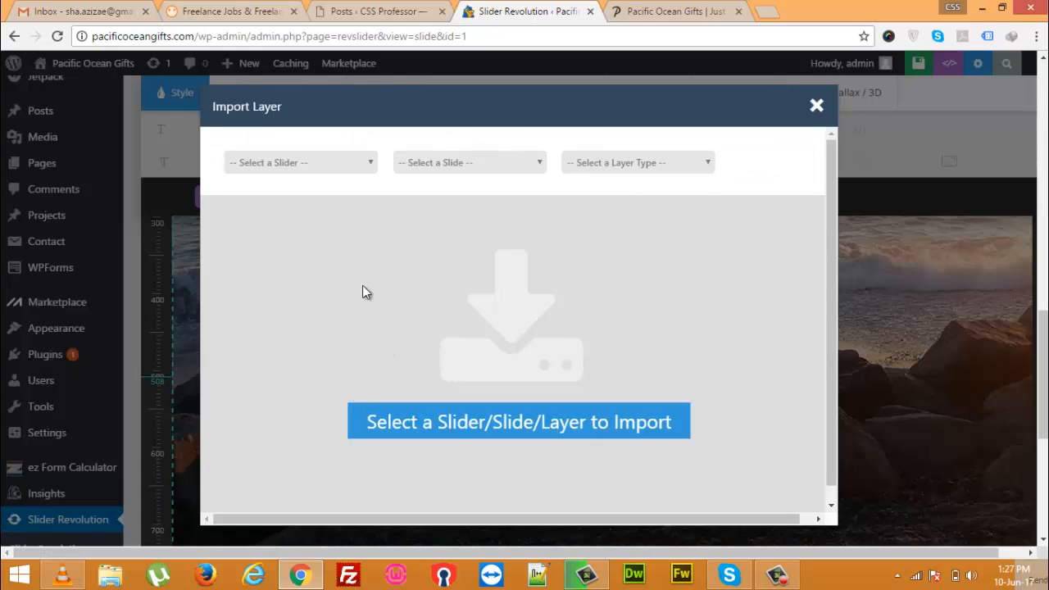
{"action": "left_click", "coordinate": [299, 163]}
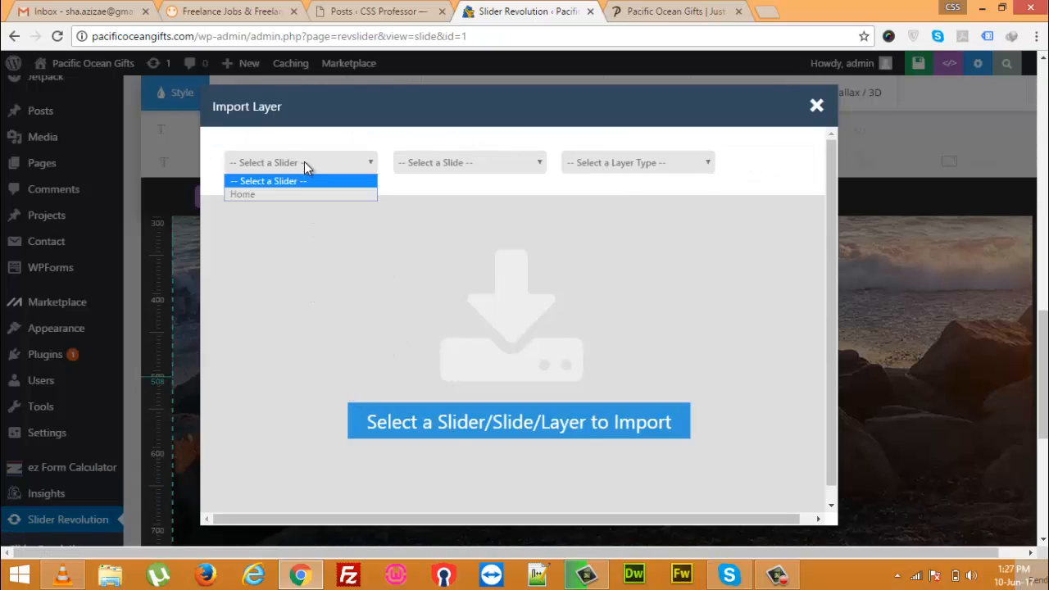
{"action": "left_click", "coordinate": [243, 194]}
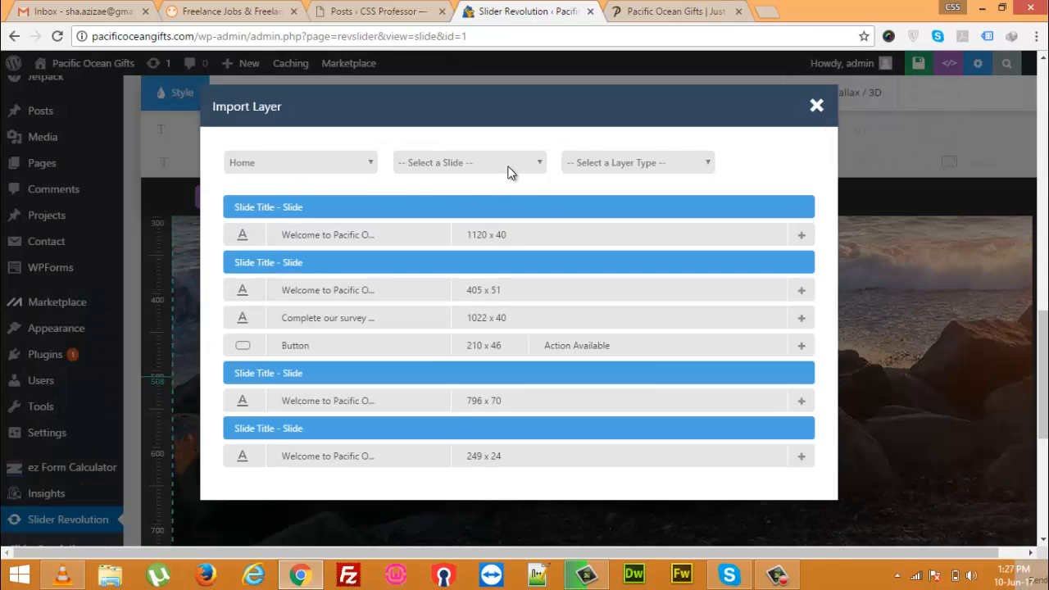
{"action": "left_click", "coordinate": [470, 161]}
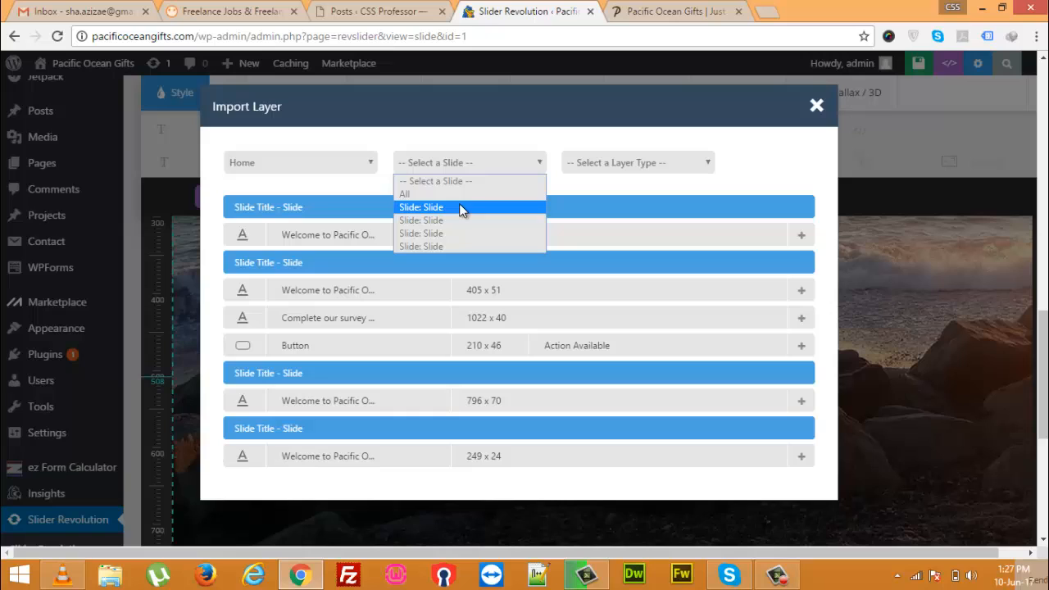
{"action": "left_click", "coordinate": [637, 162]}
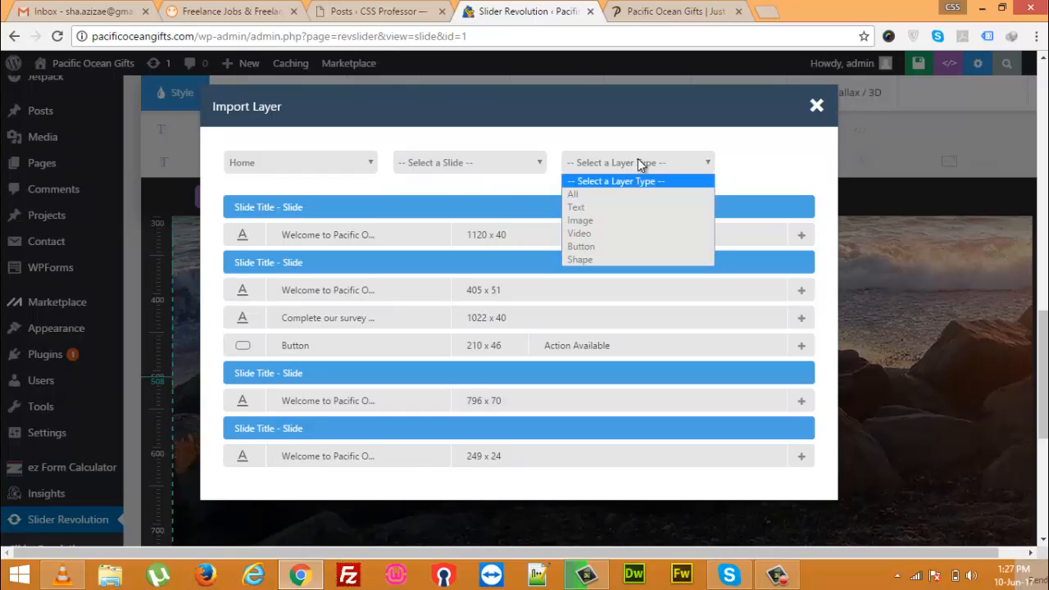
{"action": "mouse_move", "coordinate": [647, 163]}
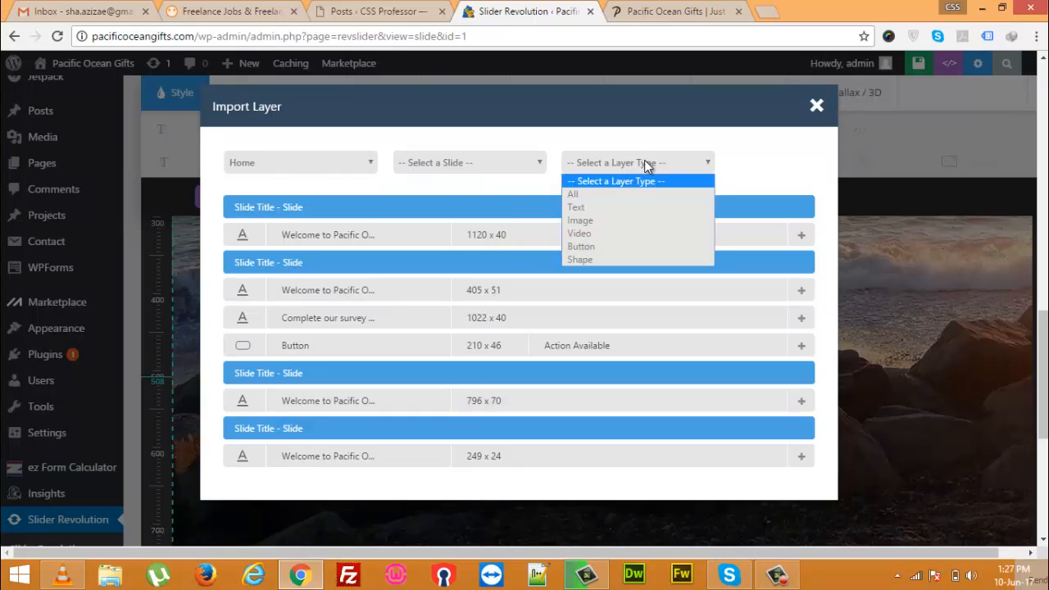
{"action": "left_click", "coordinate": [299, 162]}
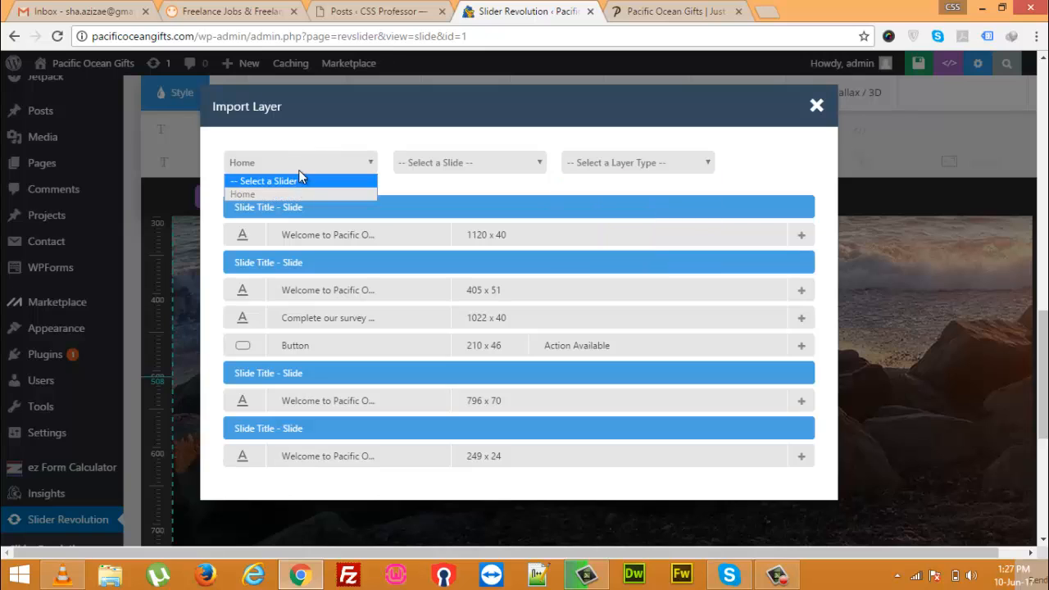
{"action": "left_click", "coordinate": [266, 181]}
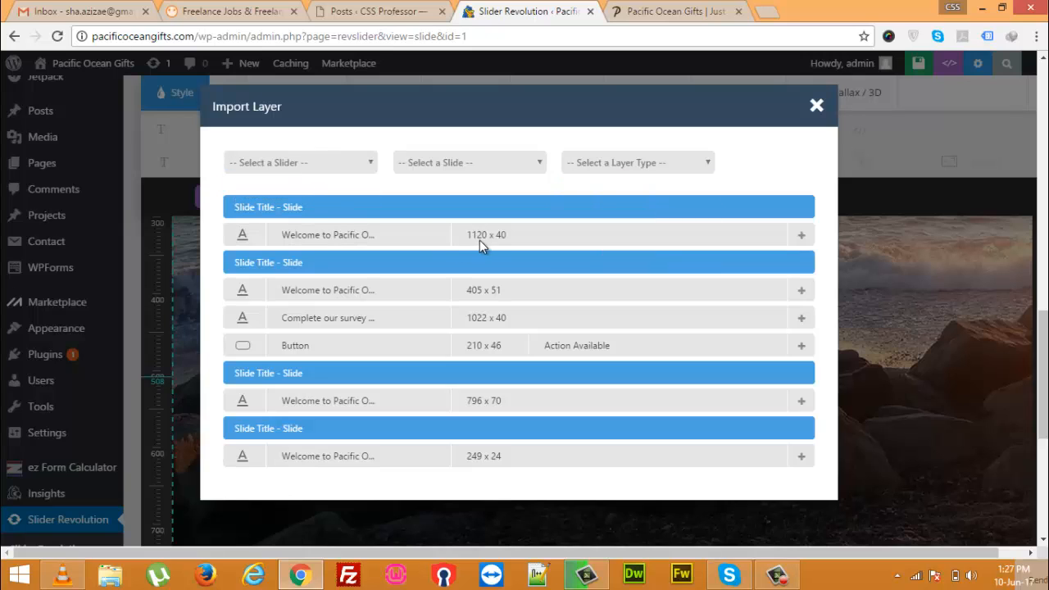
{"action": "mouse_move", "coordinate": [322, 345]}
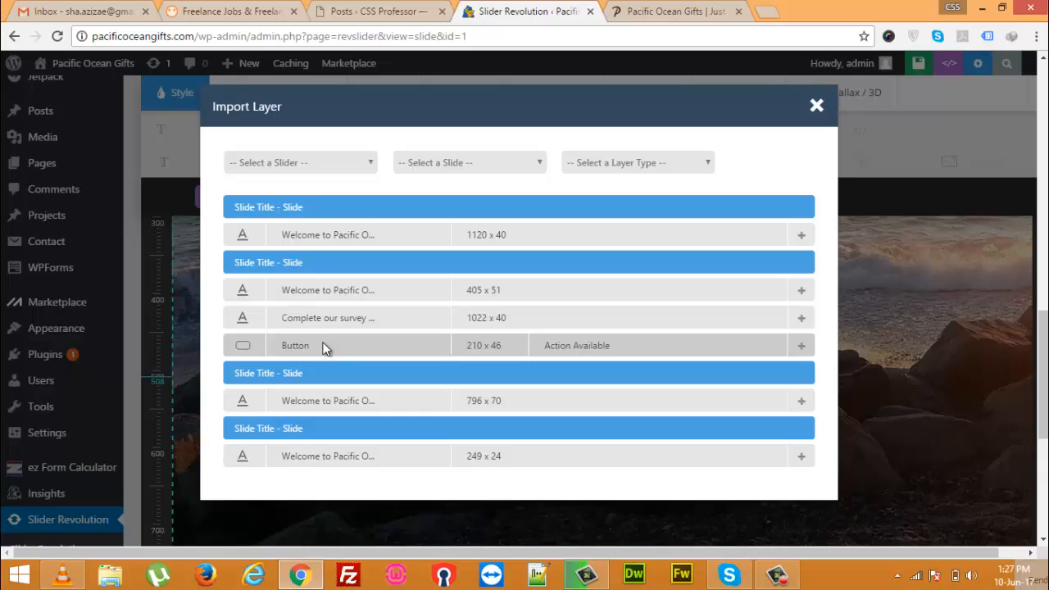
{"action": "mouse_move", "coordinate": [318, 318]}
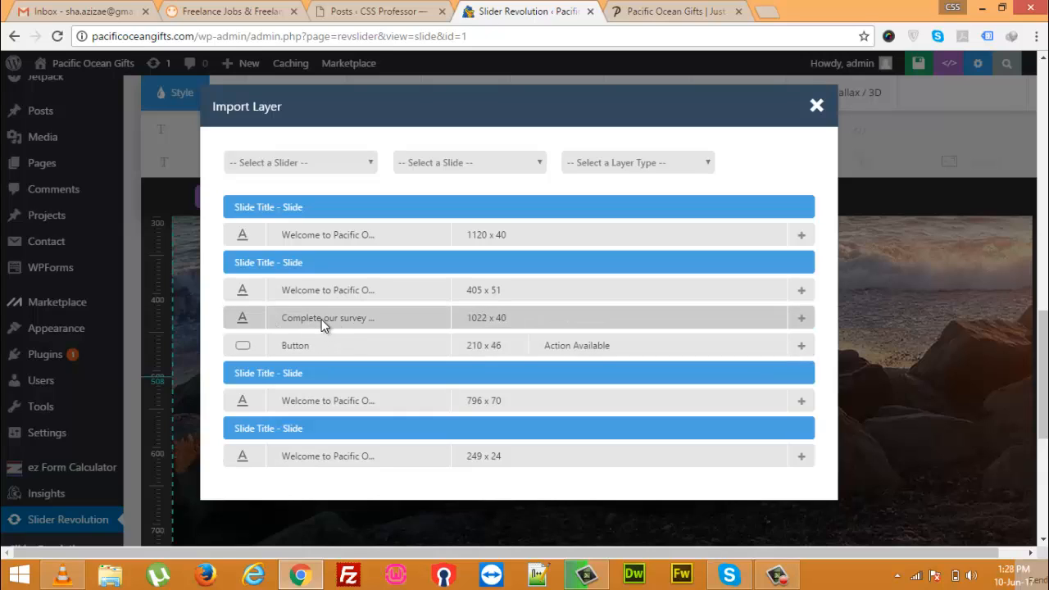
{"action": "mouse_move", "coordinate": [402, 328]}
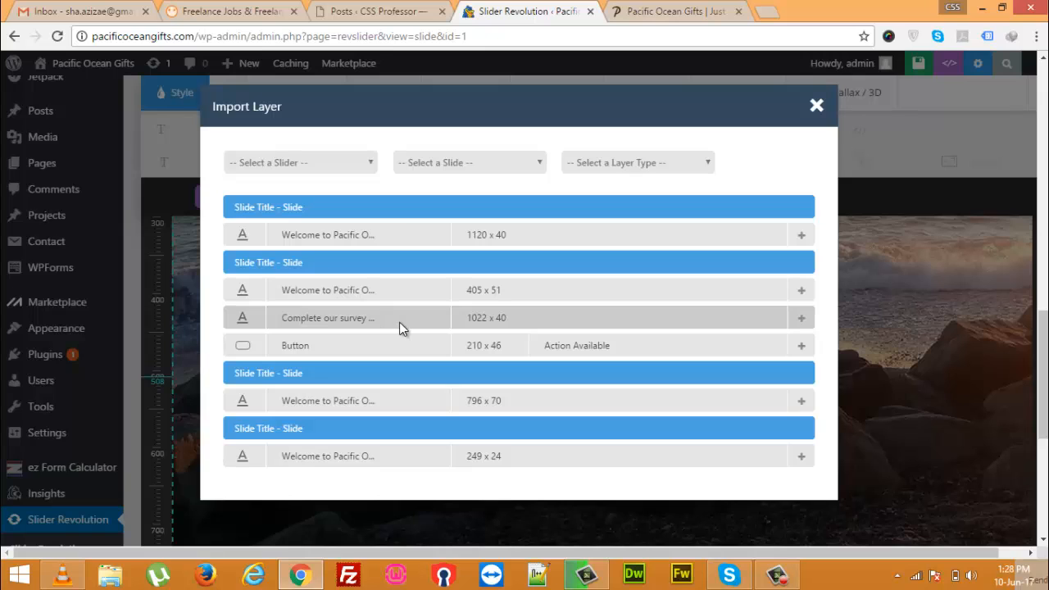
Step: Import the 'Complete our survey' text and Take Survey Now button layers, then close the dialog
{"action": "left_click", "coordinate": [800, 317]}
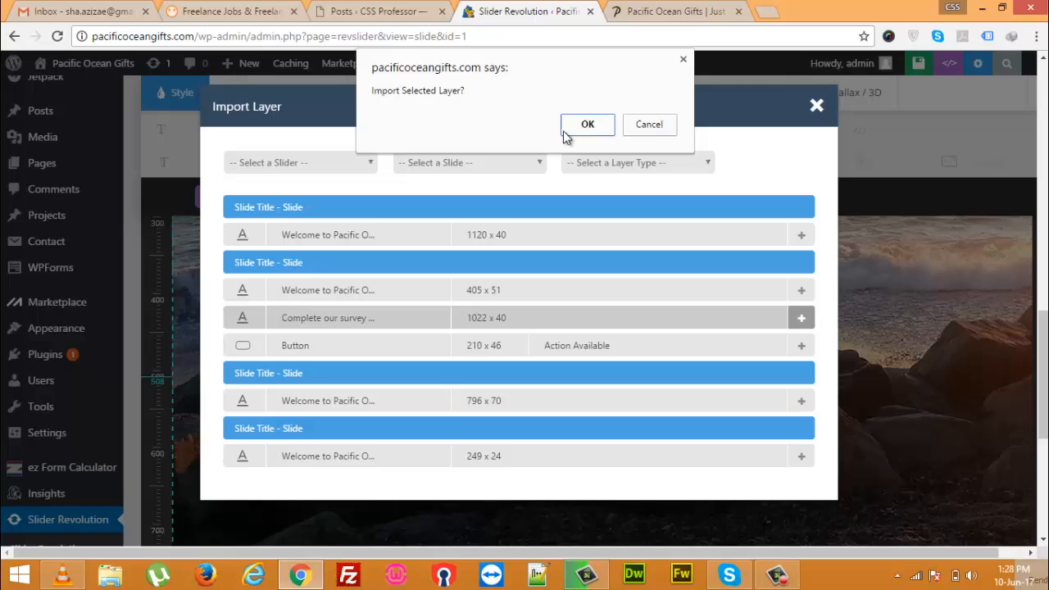
{"action": "left_click", "coordinate": [587, 124]}
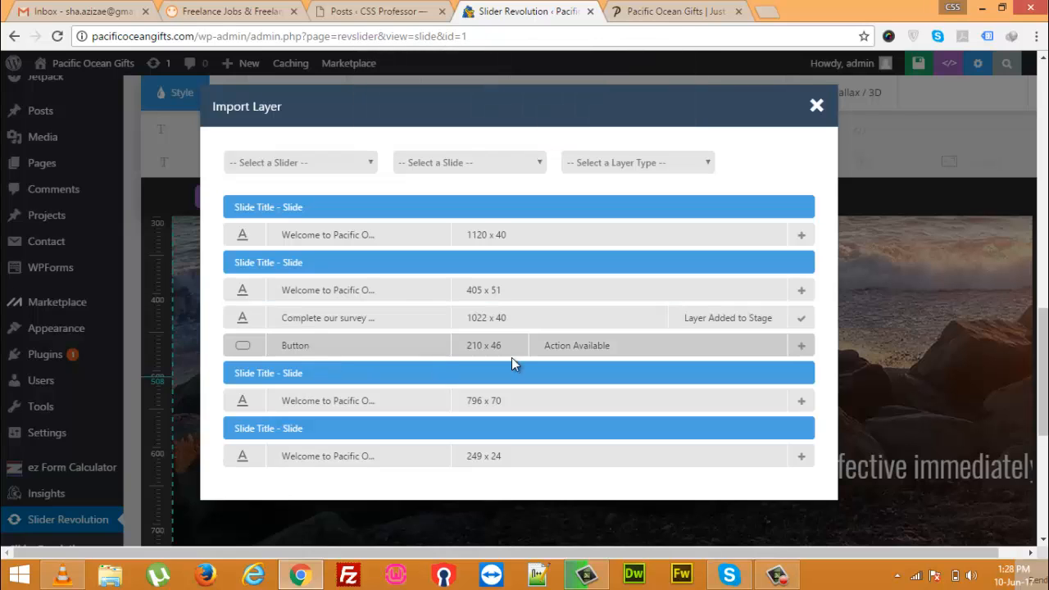
{"action": "left_click", "coordinate": [800, 345]}
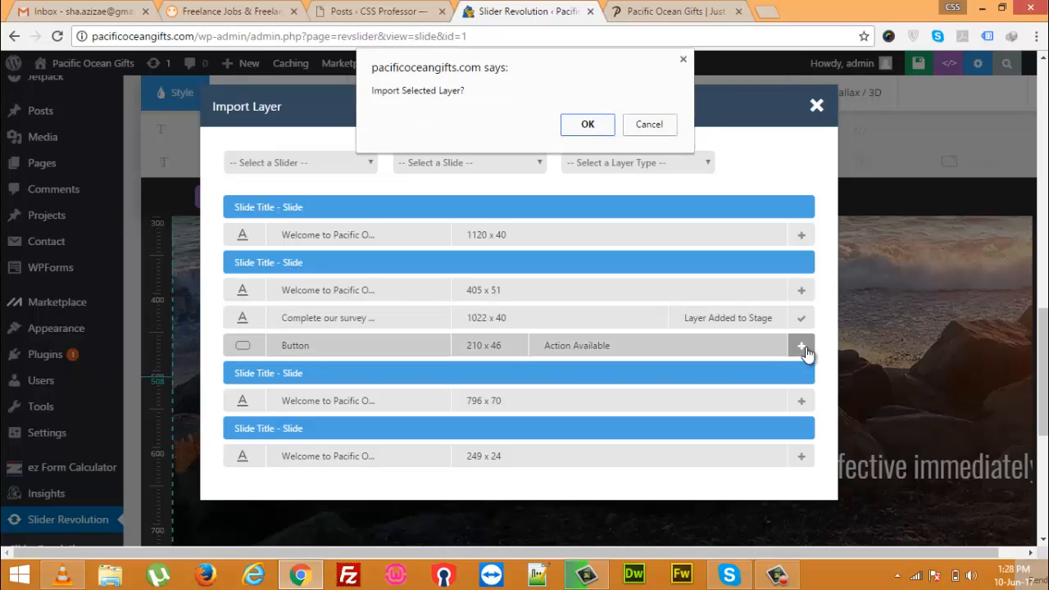
{"action": "left_click", "coordinate": [586, 124]}
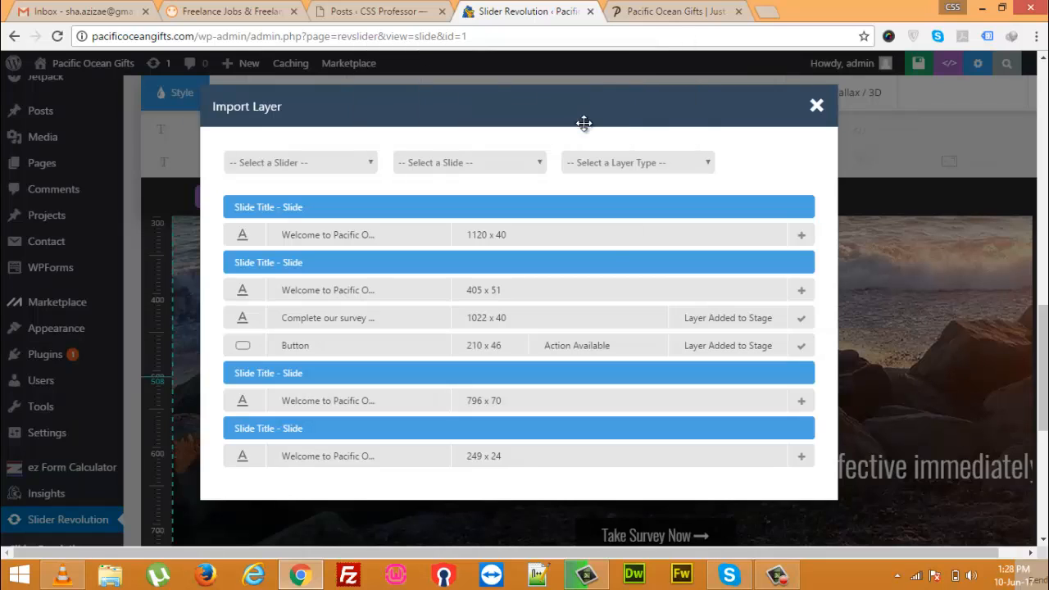
{"action": "left_click", "coordinate": [816, 105]}
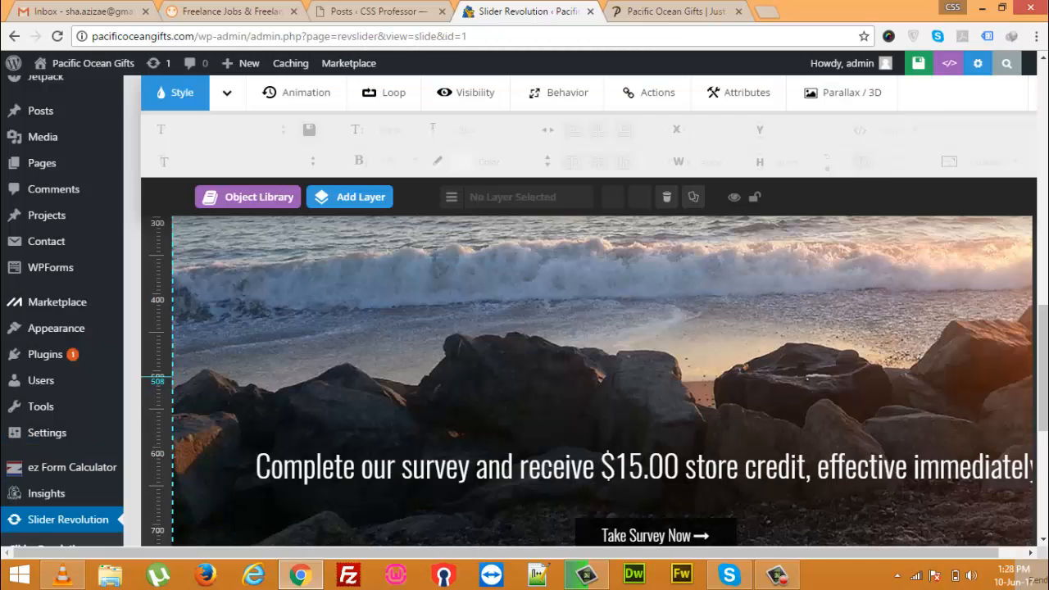
Step: Scroll down the slide 2 editor to reach the Save Slide button
{"action": "scroll", "scroll_direction": "down", "scroll_amount": 3}
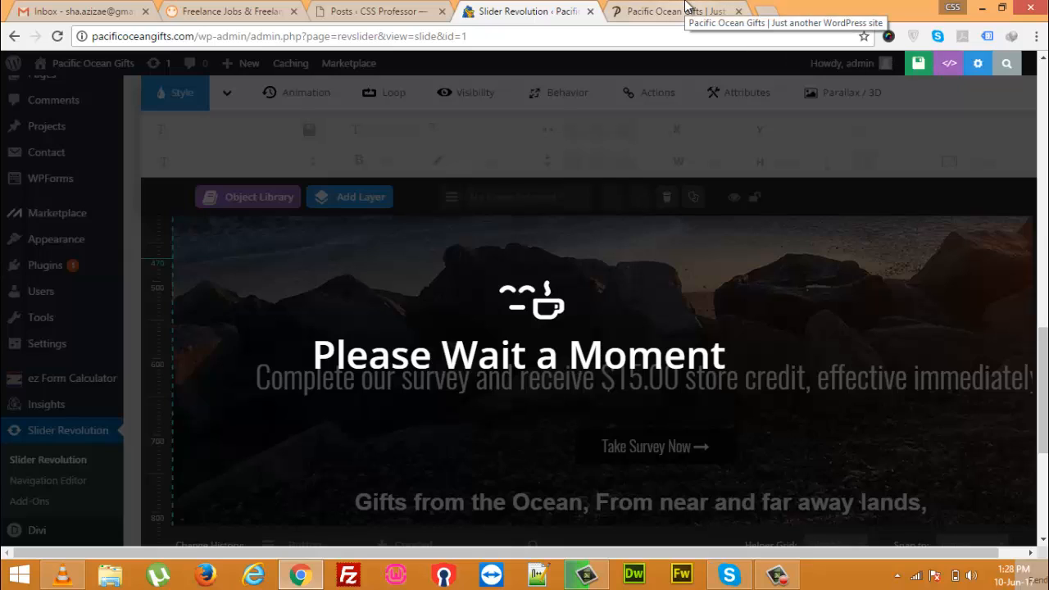
Step: Reload the Pacific Ocean Gifts home page in its tab to preview the slider
{"action": "left_click", "coordinate": [672, 11]}
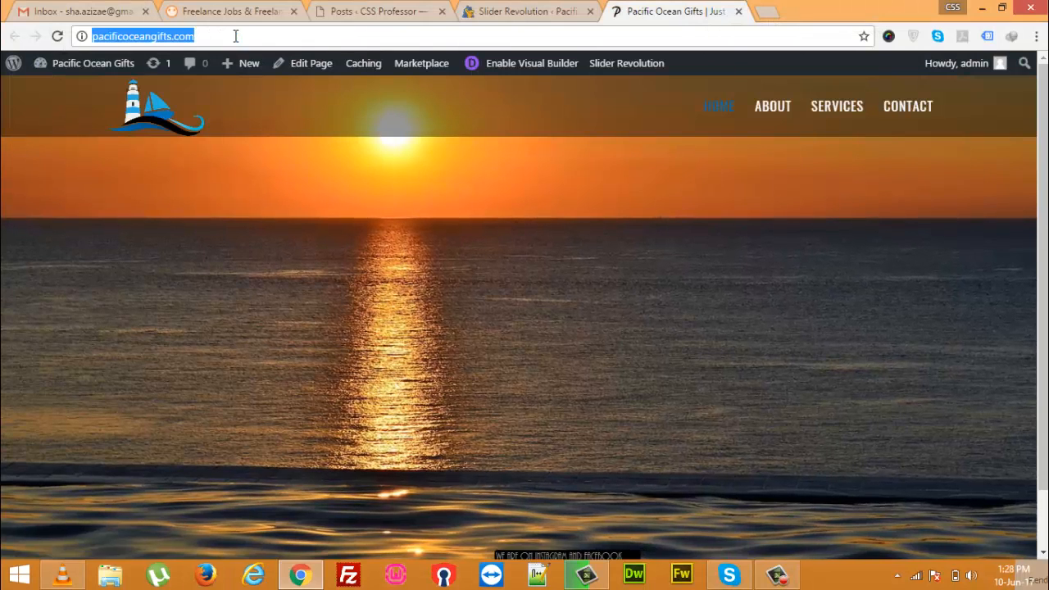
{"action": "key", "text": "Return"}
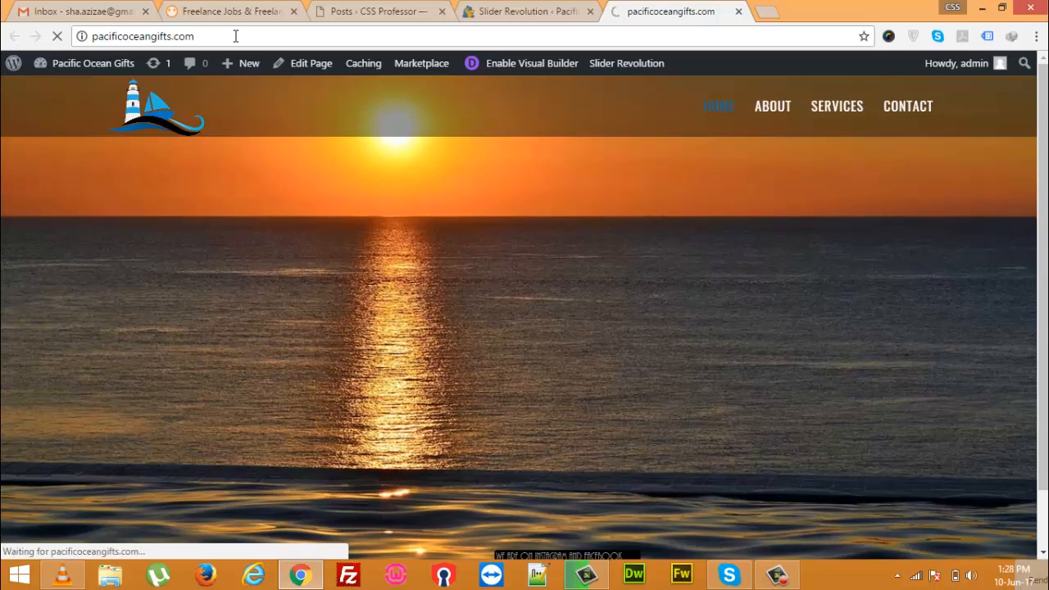